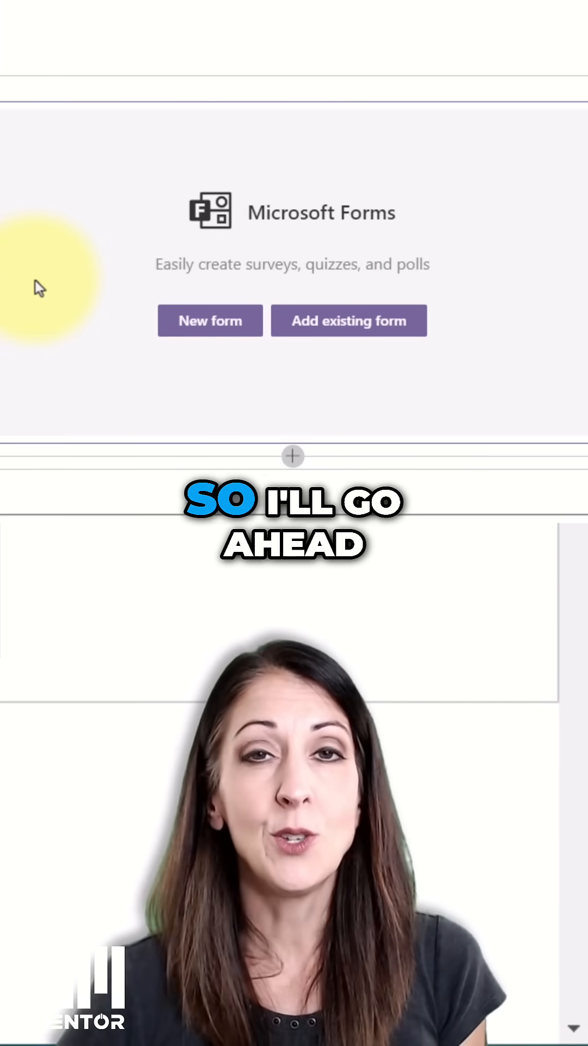
Choose Add existing form and activate the Form web address box in the properties pane.
click(349, 321)
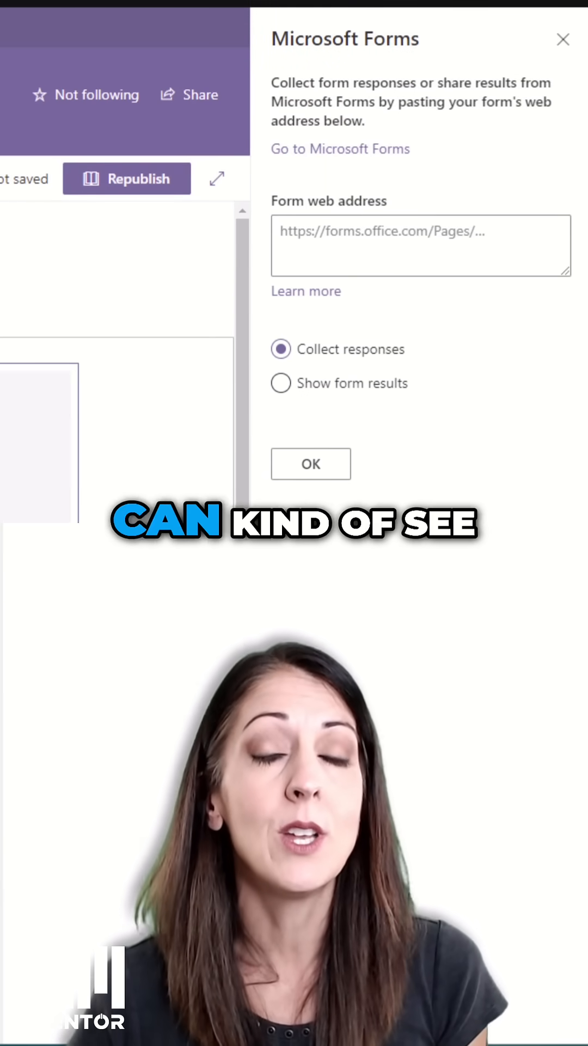
click(413, 240)
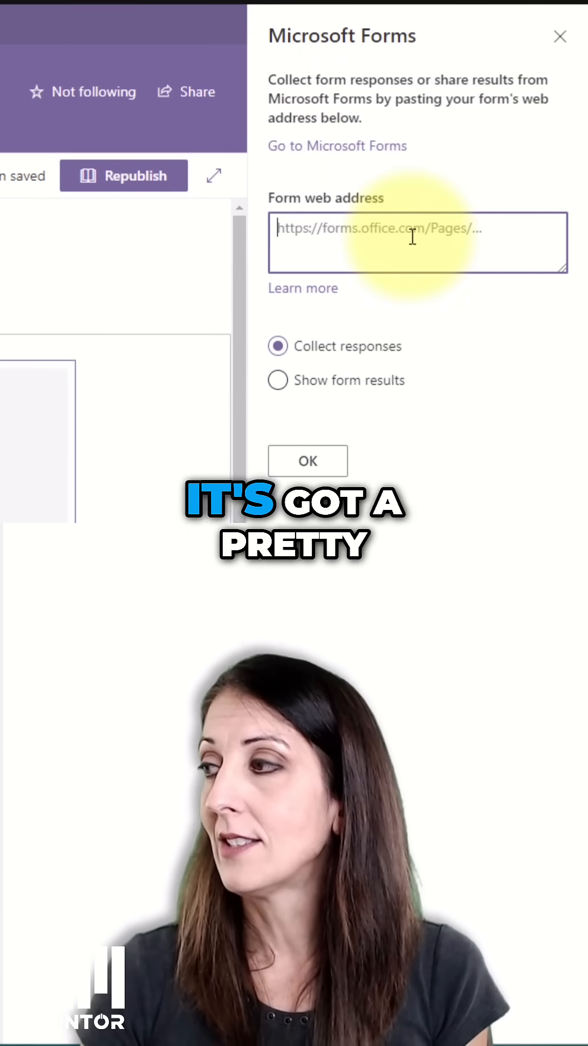
mouse_move(387, 283)
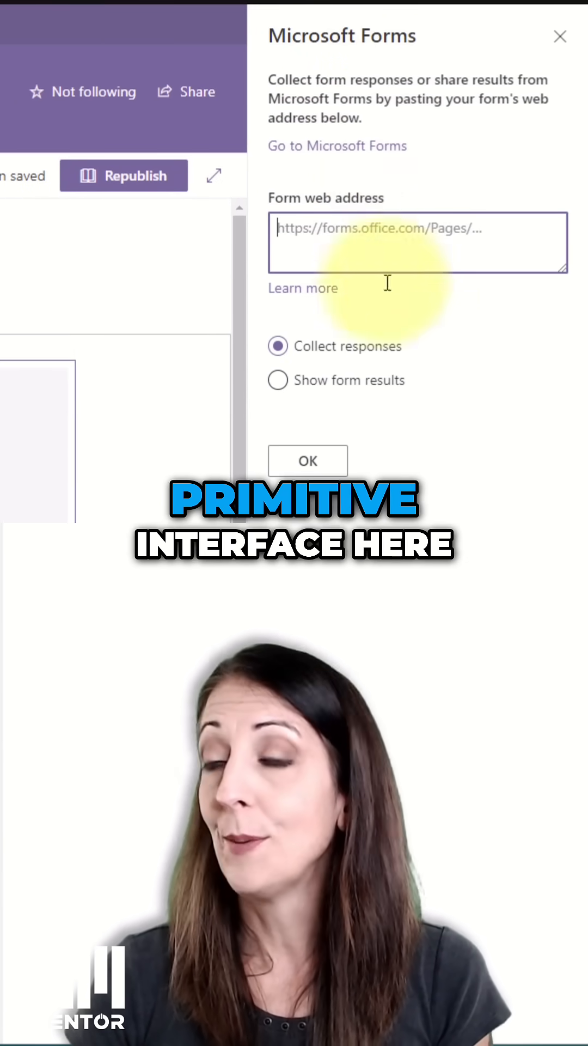